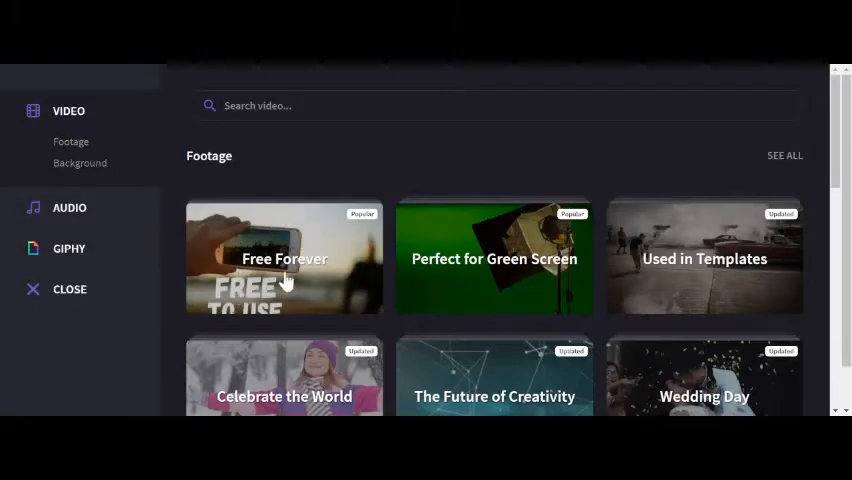
Step: Add the flamingo-standing-in-water clip from the Free Forever stock collection to the library
{"action": "left_click", "coordinate": [284, 258]}
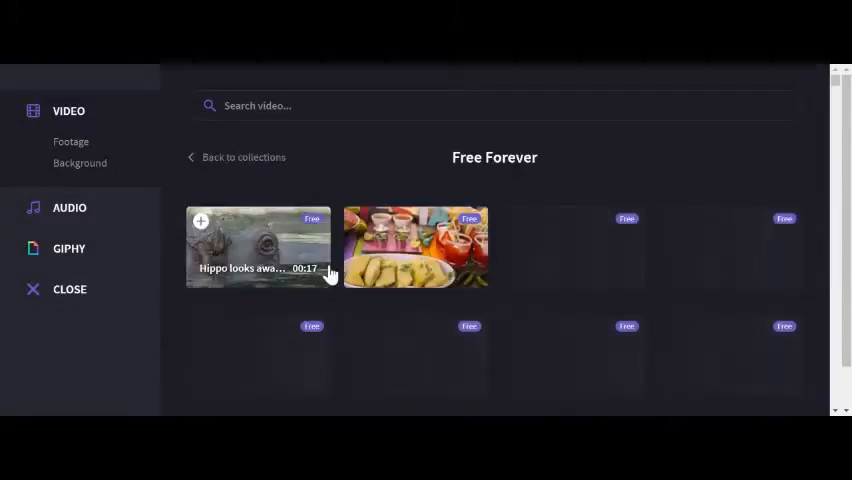
{"action": "scroll", "scroll_direction": "down", "scroll_amount": 3}
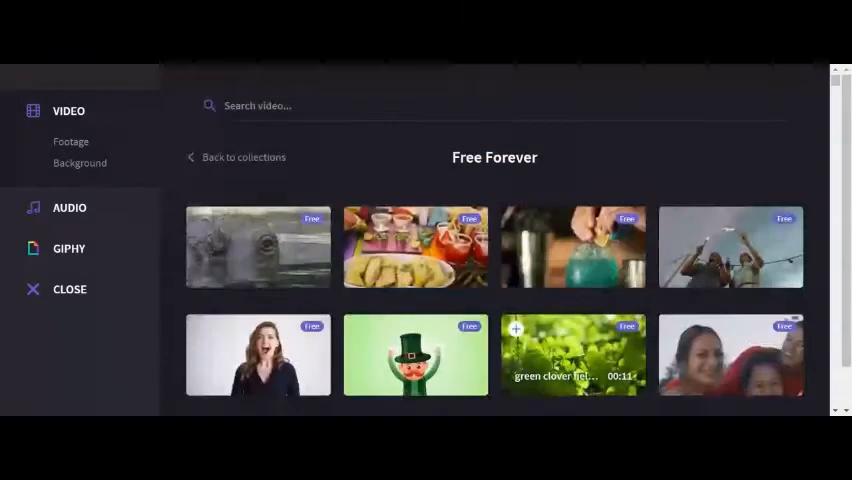
{"action": "scroll", "scroll_direction": "down", "scroll_amount": 3}
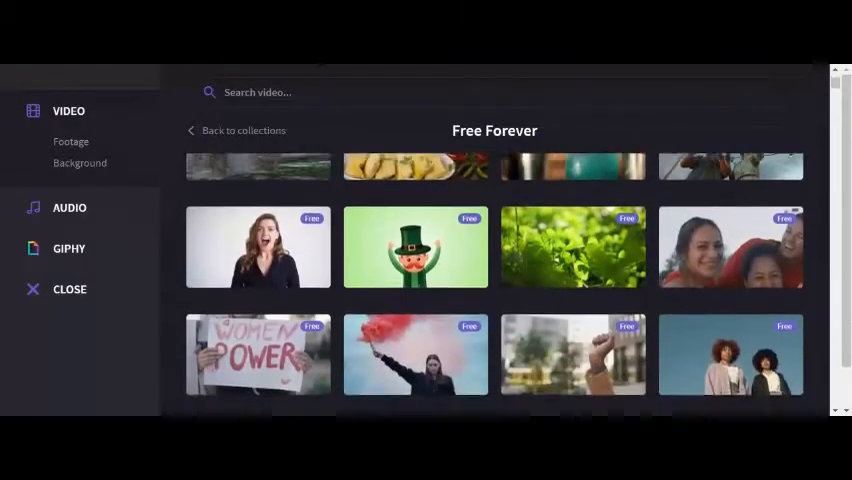
{"action": "scroll", "scroll_direction": "down", "scroll_amount": 3}
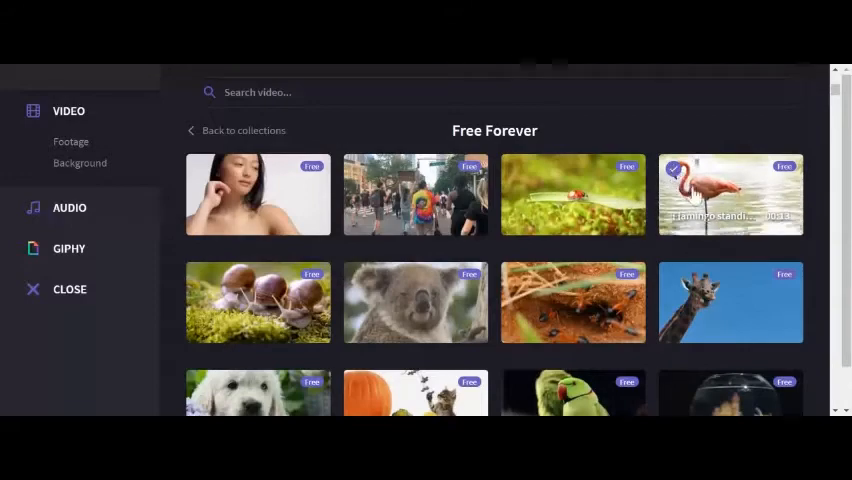
{"action": "left_click", "coordinate": [732, 196]}
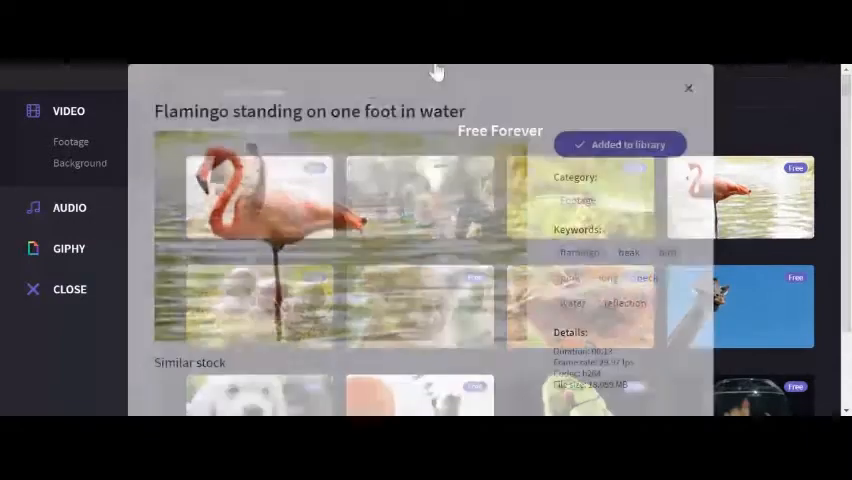
Step: Close the stock library so the flamingo clip begins preparing in the editor
{"action": "left_click", "coordinate": [688, 88]}
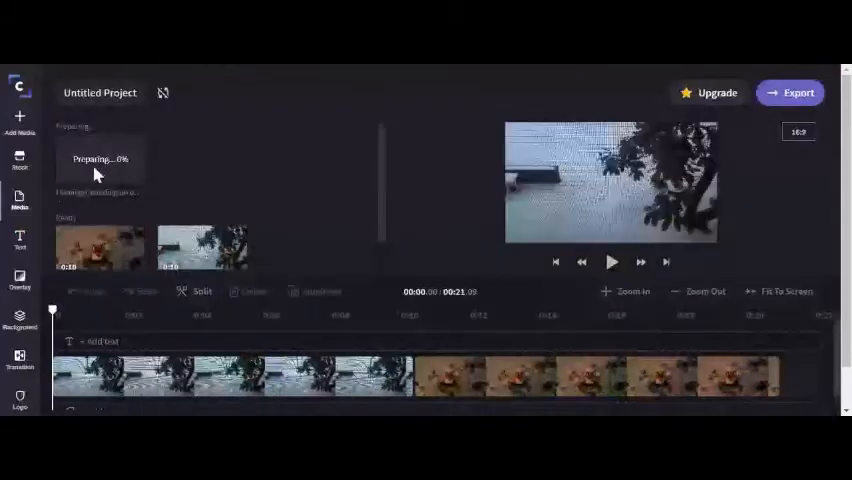
{"action": "mouse_move", "coordinate": [124, 148]}
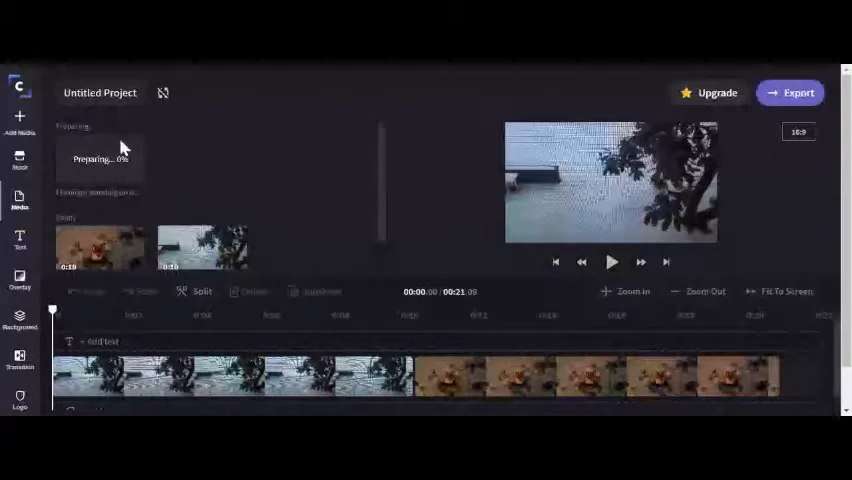
{"action": "mouse_move", "coordinate": [156, 204]}
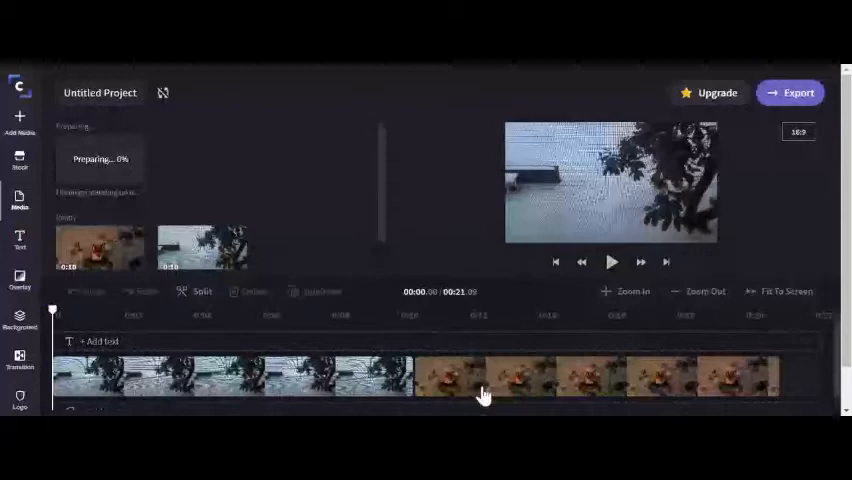
{"action": "mouse_move", "coordinate": [484, 392]}
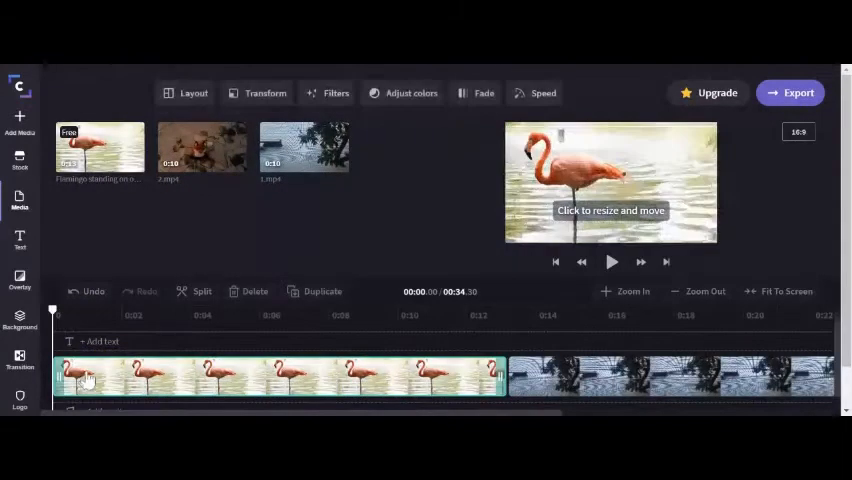
Step: Place the playhead near 0:02 on the timeline ruler within the flamingo clip
{"action": "left_click", "coordinate": [612, 262]}
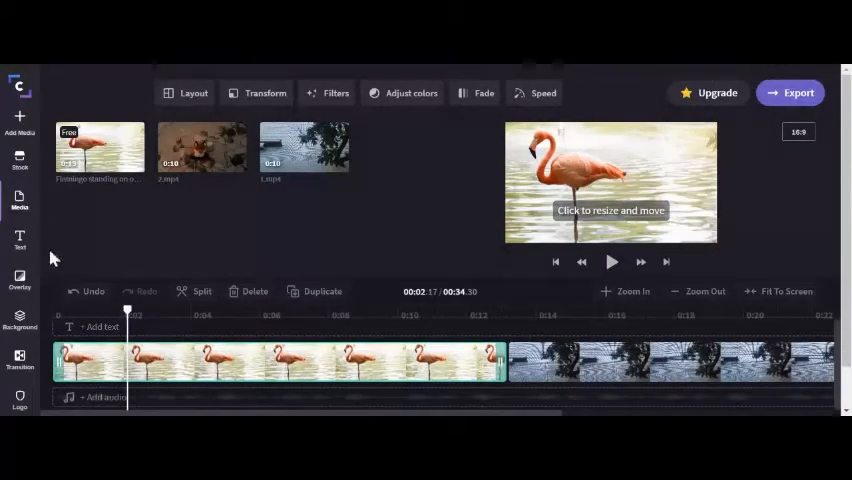
{"action": "mouse_move", "coordinate": [44, 144]}
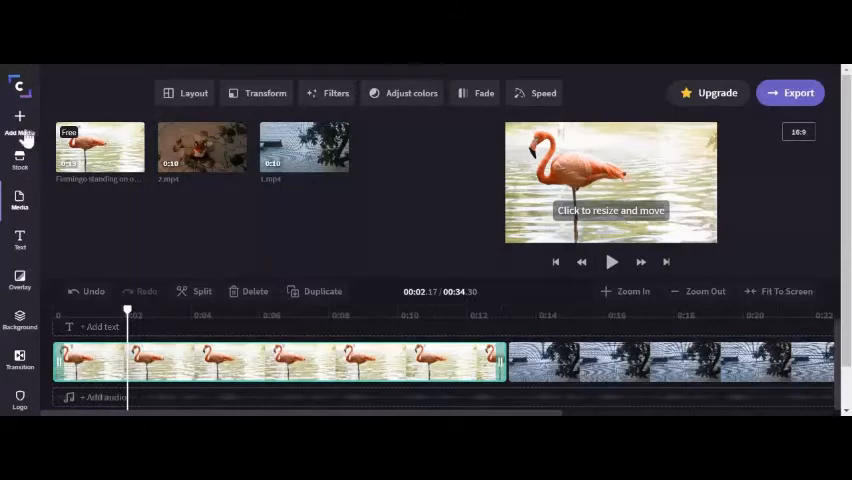
Step: Start an AI voiceover from the Add Media options, showing the voice list
{"action": "left_click", "coordinate": [20, 120]}
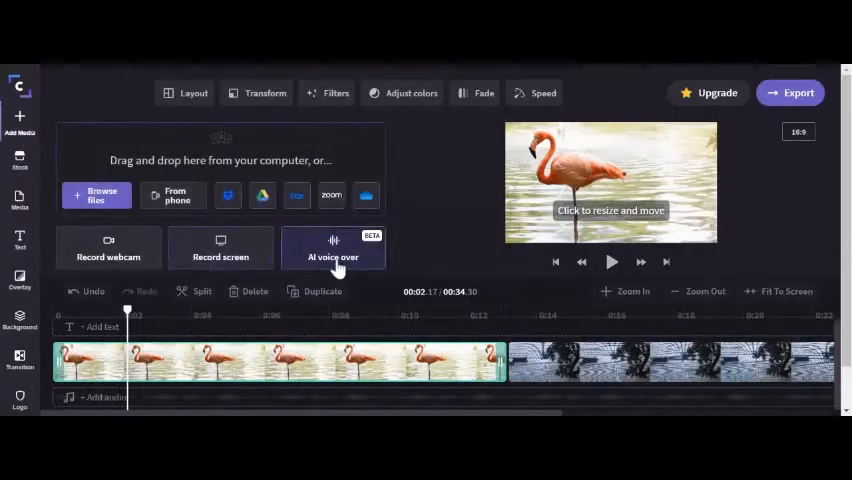
{"action": "left_click", "coordinate": [332, 248]}
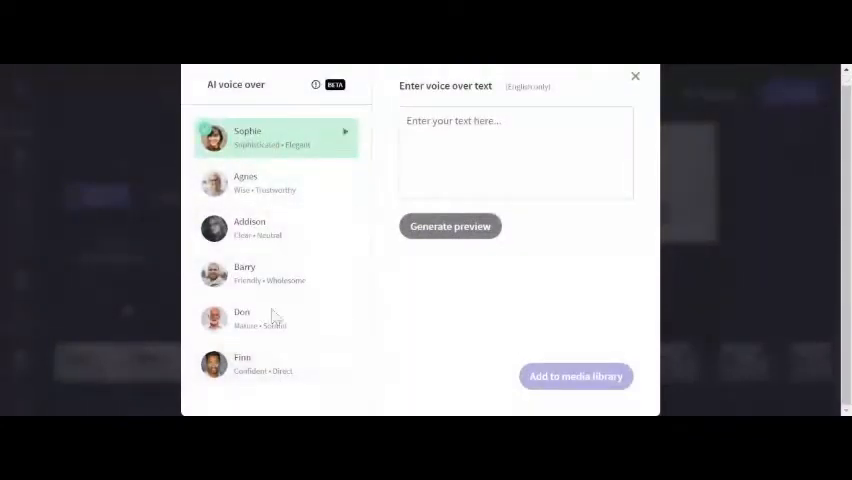
Step: Generate a Barry-voice clip with the script "Hi I am Barry" into the media library
{"action": "left_click", "coordinate": [276, 272]}
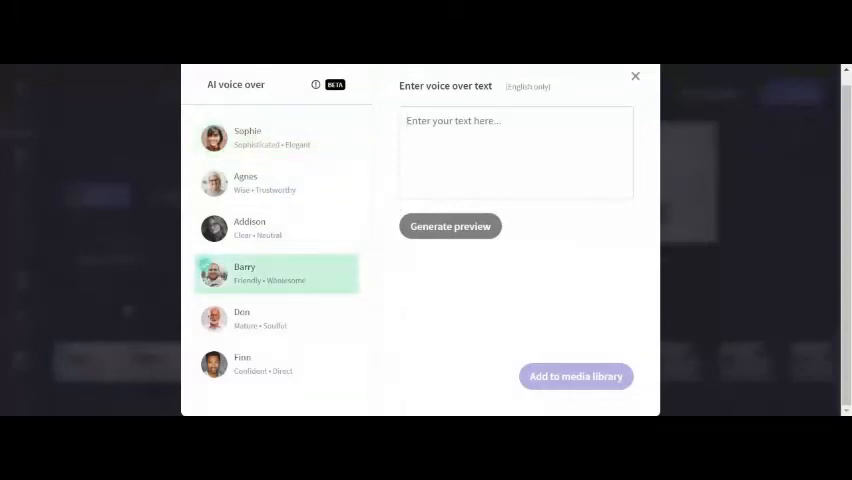
{"action": "type", "text": "Hi I am"}
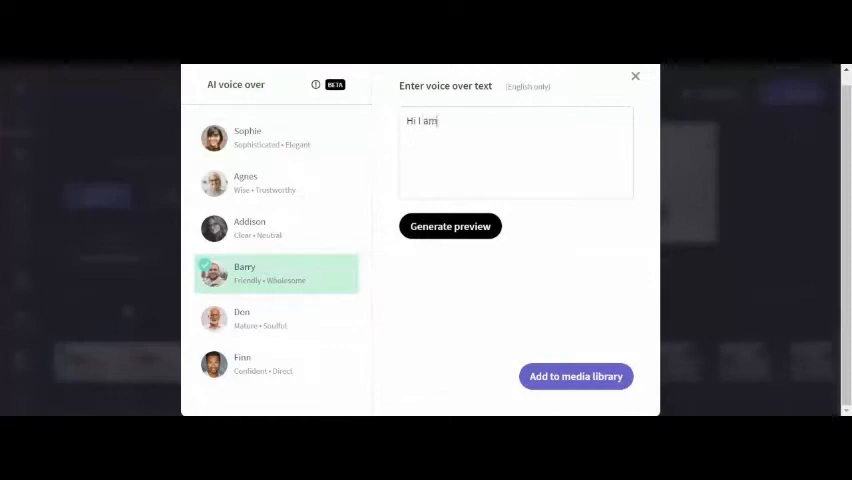
{"action": "type", "text": "Barry"}
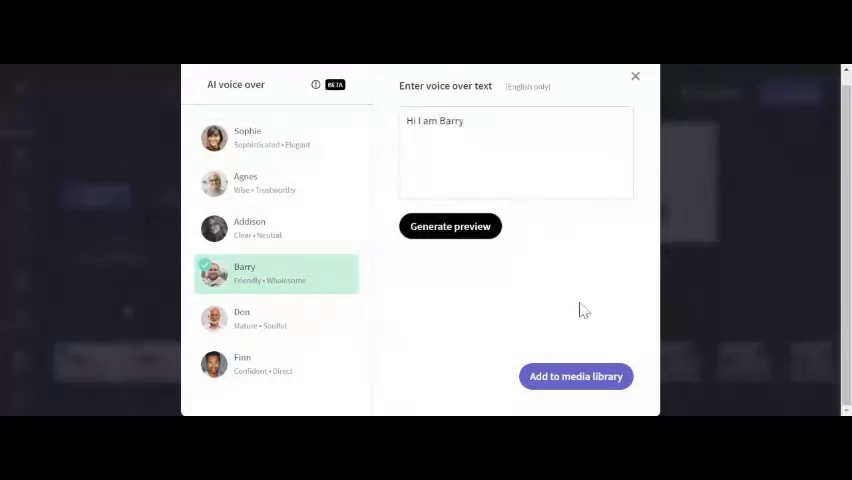
{"action": "left_click", "coordinate": [450, 226]}
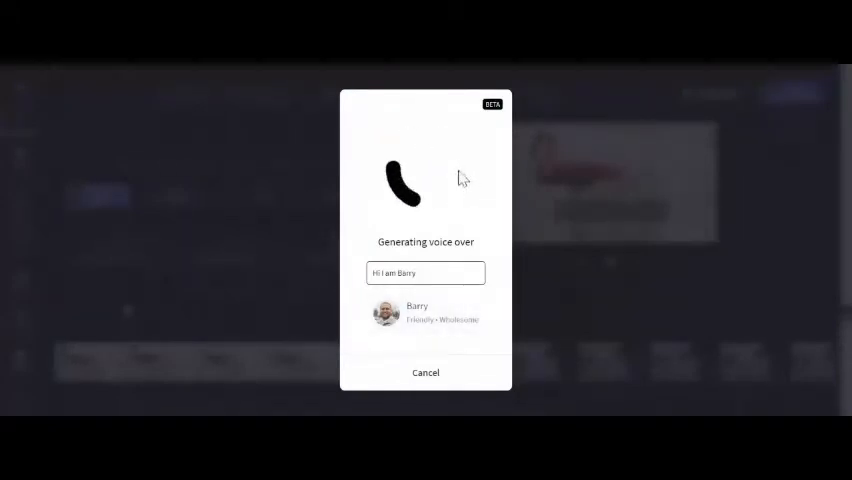
{"action": "mouse_move", "coordinate": [408, 72]}
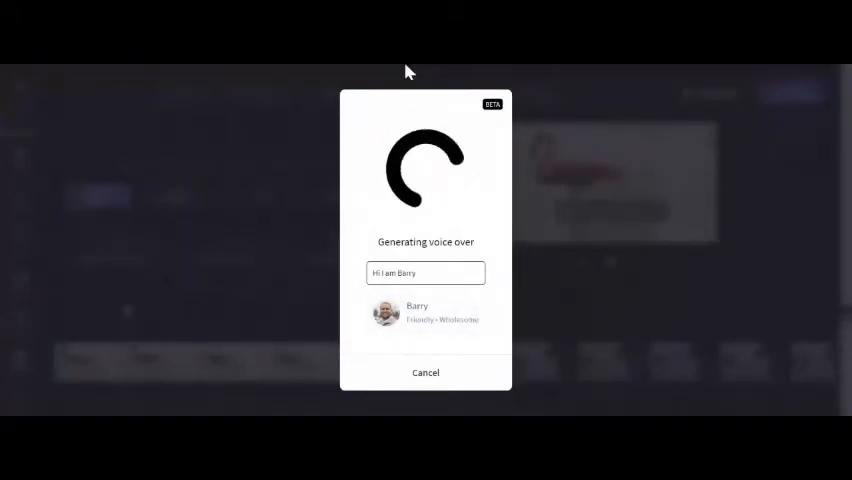
Step: Return to the Media panel once the Barry voiceover has finished generating
{"action": "left_click", "coordinate": [424, 372]}
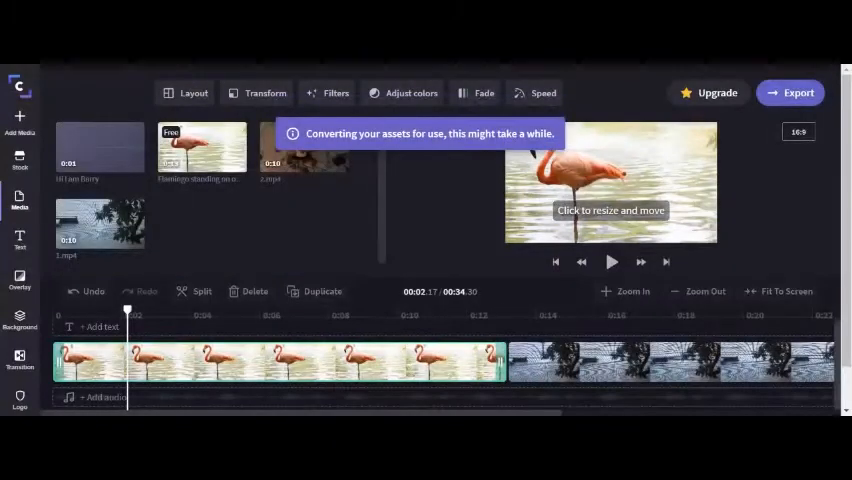
{"action": "mouse_move", "coordinate": [100, 148]}
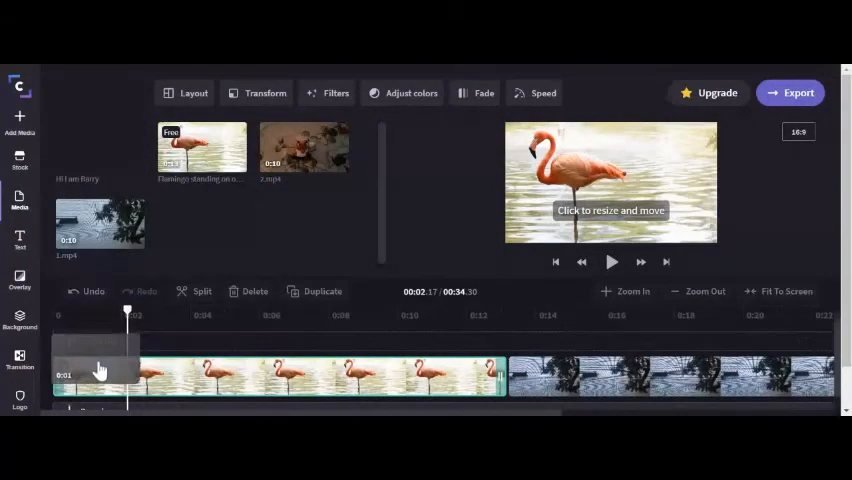
Step: Drop the Barry voiceover onto the timeline start beneath the flamingo footage
{"action": "left_click_drag", "start_coordinate": [100, 370], "coordinate": [100, 396]}
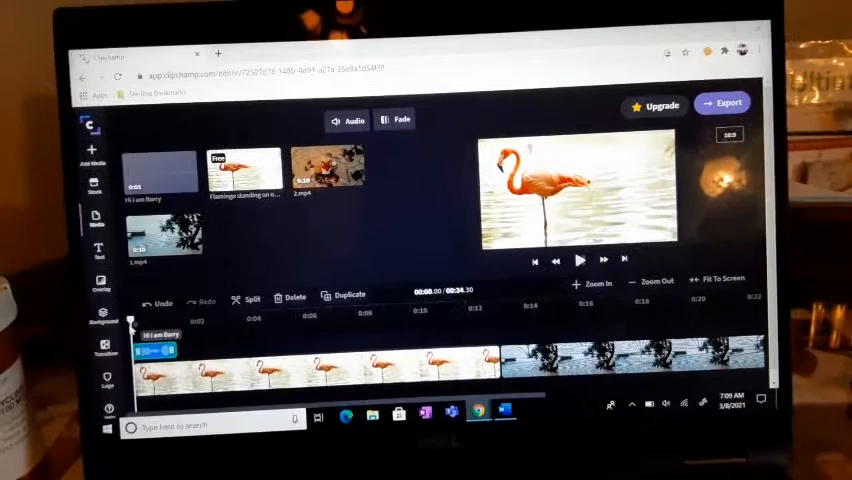
Step: Play the project from the start to hear Barry's voiceover over the flamingo clip
{"action": "left_click", "coordinate": [580, 260]}
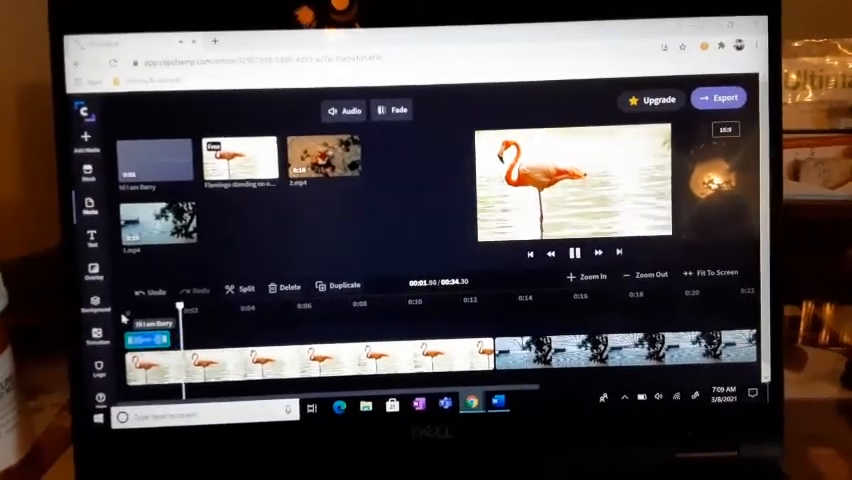